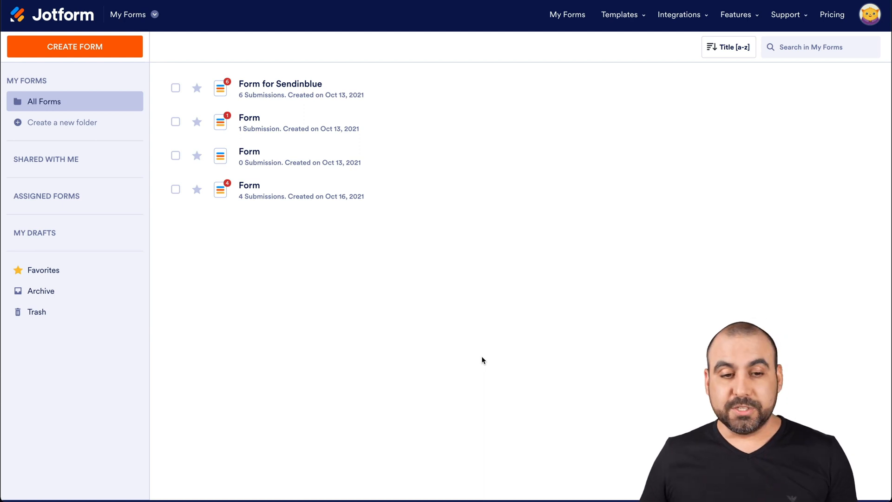
Step: Create a new blank Classic Form, which starts with Name and Email fields
{"action": "left_click", "coordinate": [75, 47]}
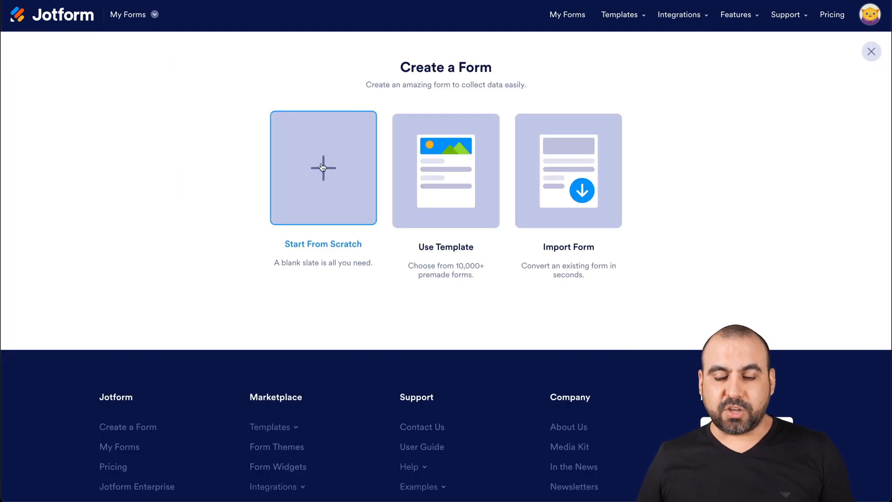
{"action": "left_click", "coordinate": [323, 168]}
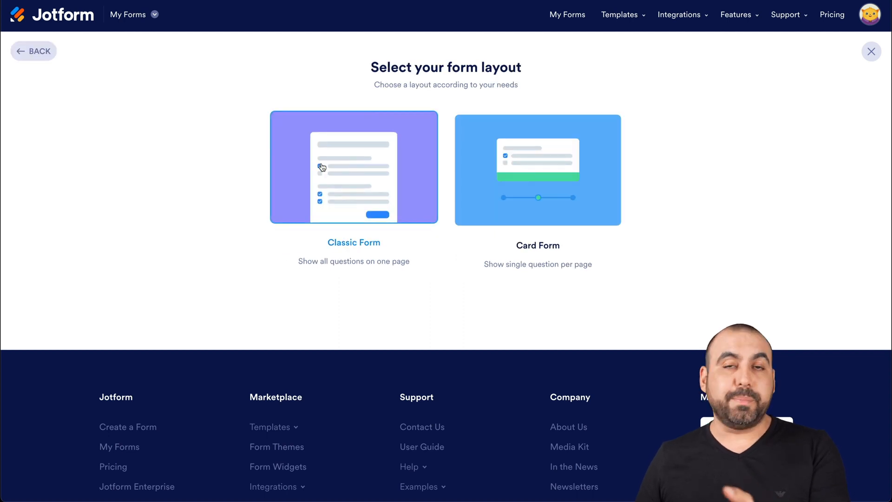
{"action": "mouse_move", "coordinate": [345, 176]}
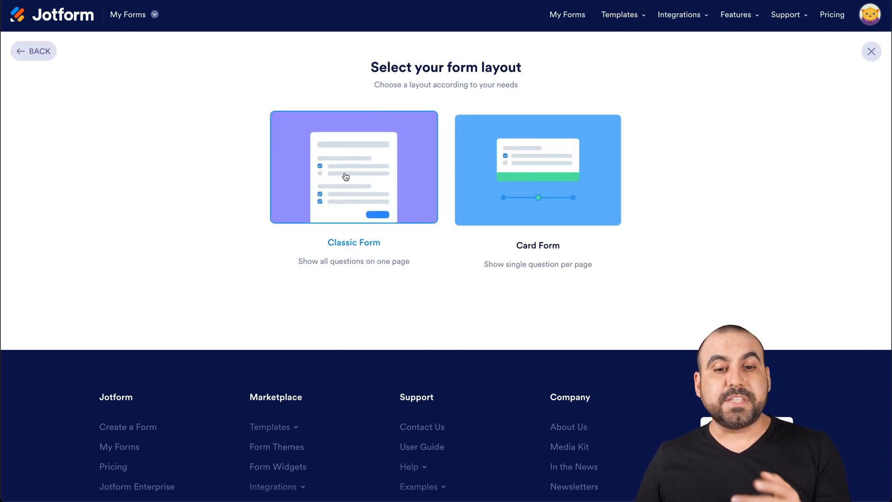
{"action": "left_click", "coordinate": [346, 178]}
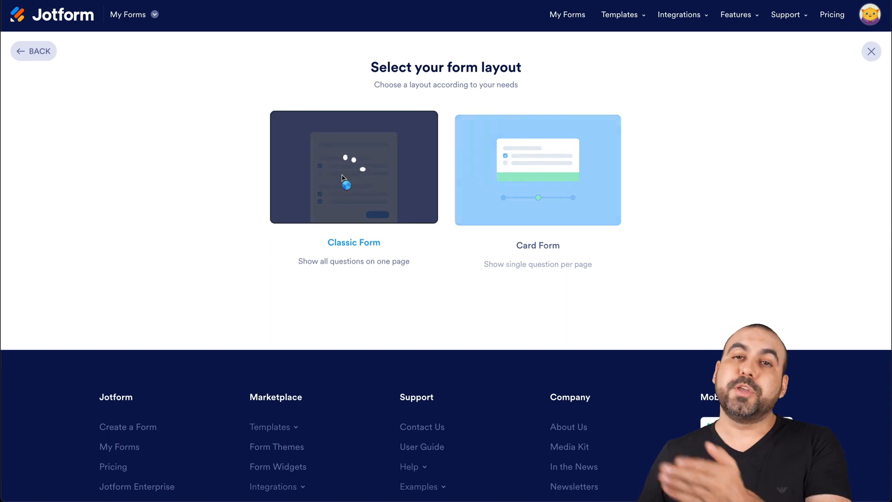
{"action": "left_click", "coordinate": [354, 168]}
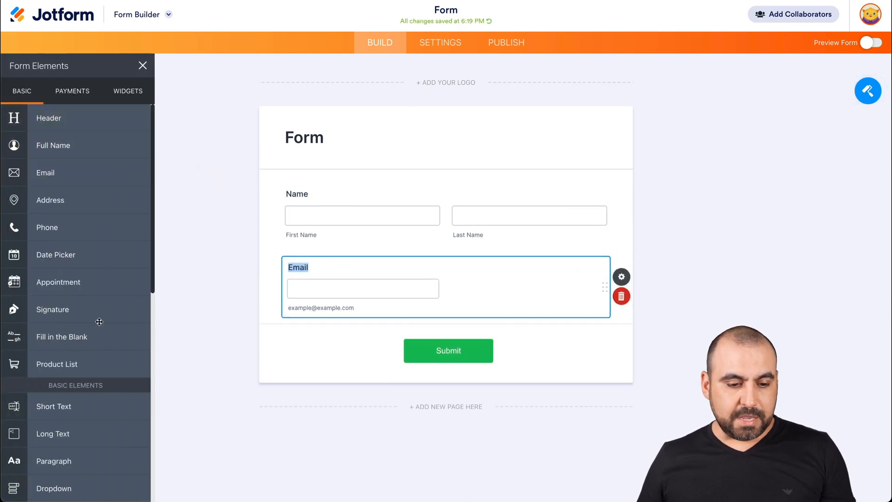
Step: Scroll the form builder to place a File Upload field between Name and Email
{"action": "scroll", "scroll_direction": "down", "scroll_amount": 3}
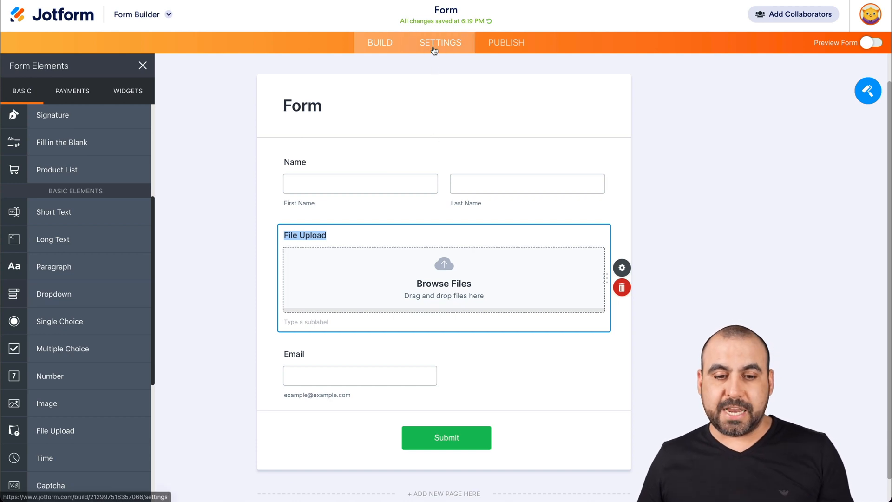
Step: Find and select the FTP integration by searching 'ftp' in the form's Settings integrations
{"action": "left_click", "coordinate": [440, 42]}
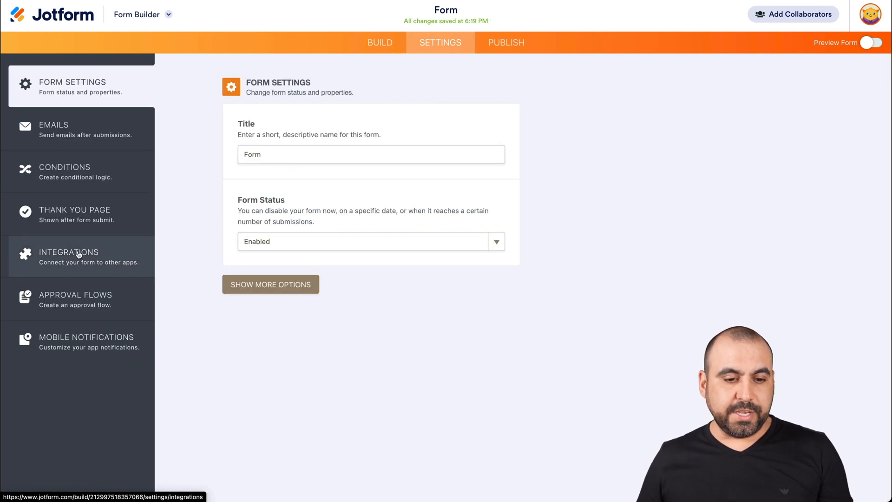
{"action": "left_click", "coordinate": [69, 254]}
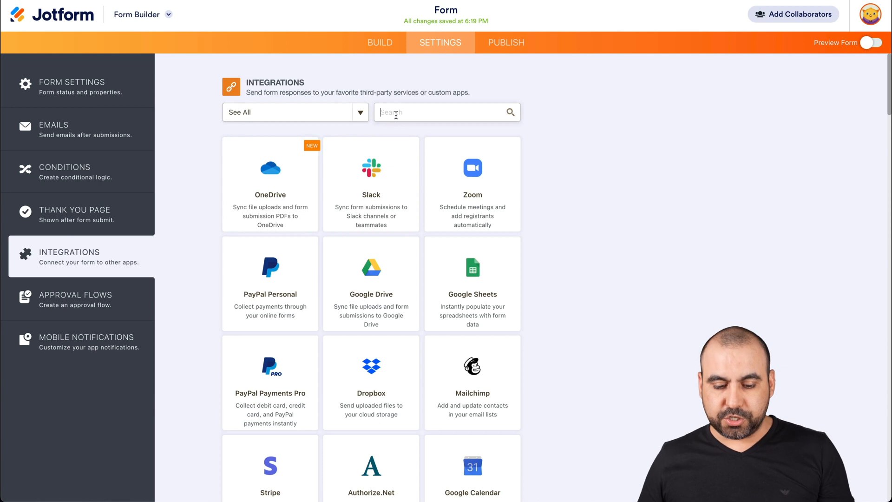
{"action": "type", "text": "ftp"}
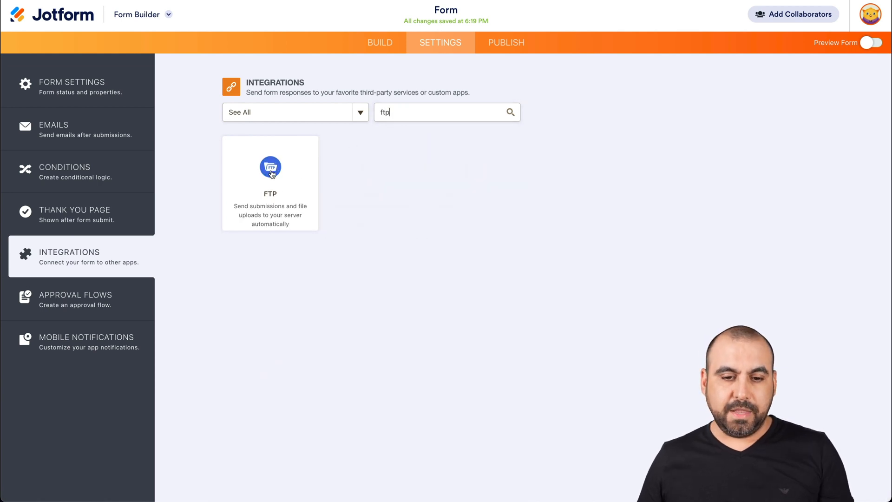
{"action": "left_click", "coordinate": [270, 173]}
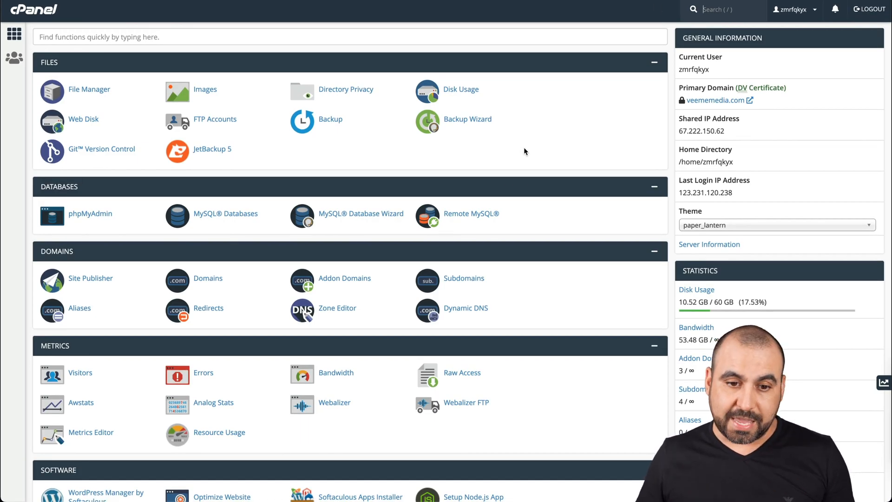
{"action": "mouse_move", "coordinate": [208, 122]}
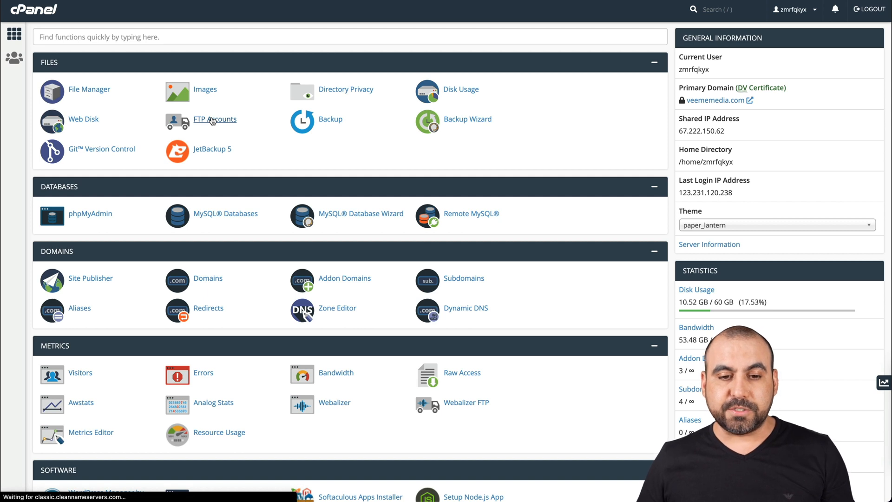
Step: Open FTP Accounts from the cPanel Files section
{"action": "left_click", "coordinate": [215, 119]}
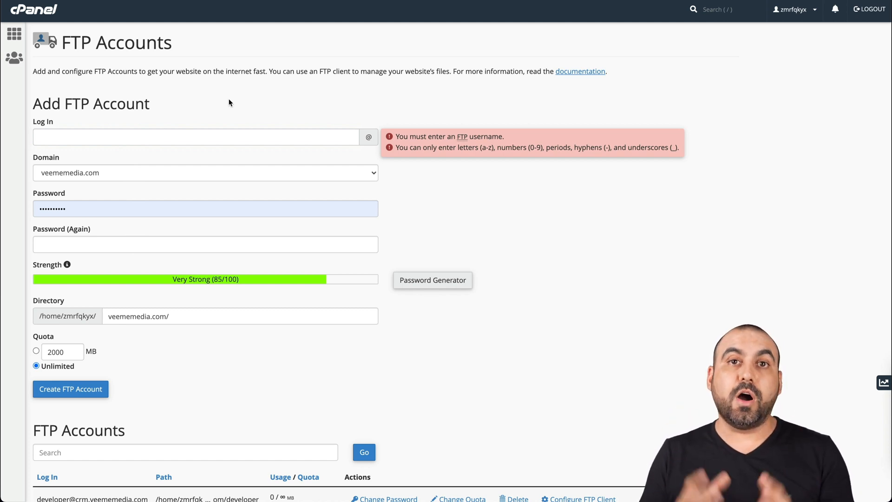
Step: Create a cPanel FTP account with the login 'jotform'
{"action": "left_click", "coordinate": [175, 136]}
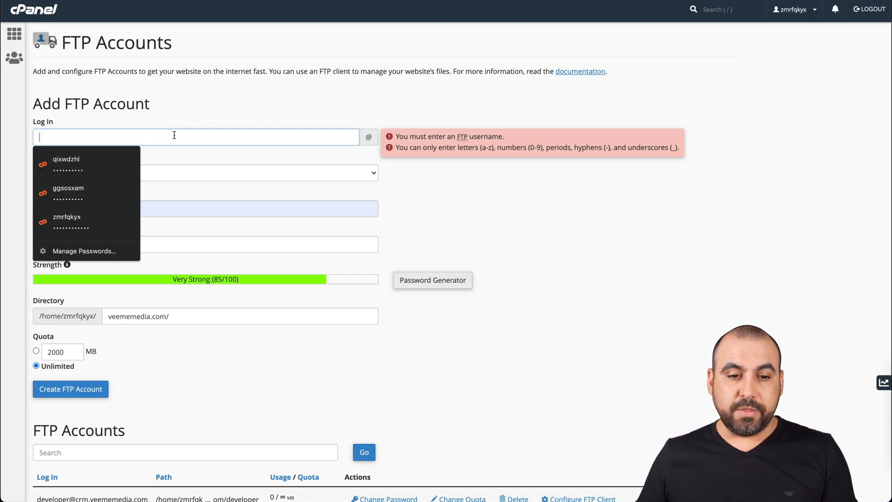
{"action": "type", "text": "jotfor"}
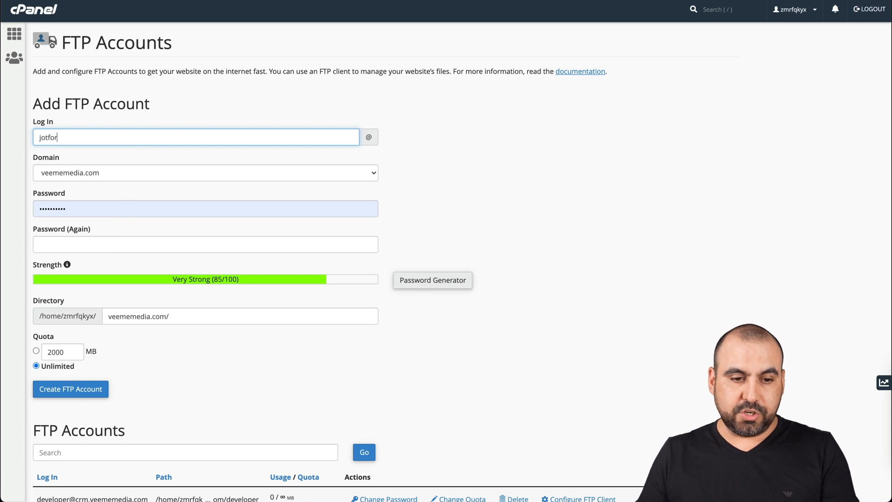
{"action": "type", "text": "m"}
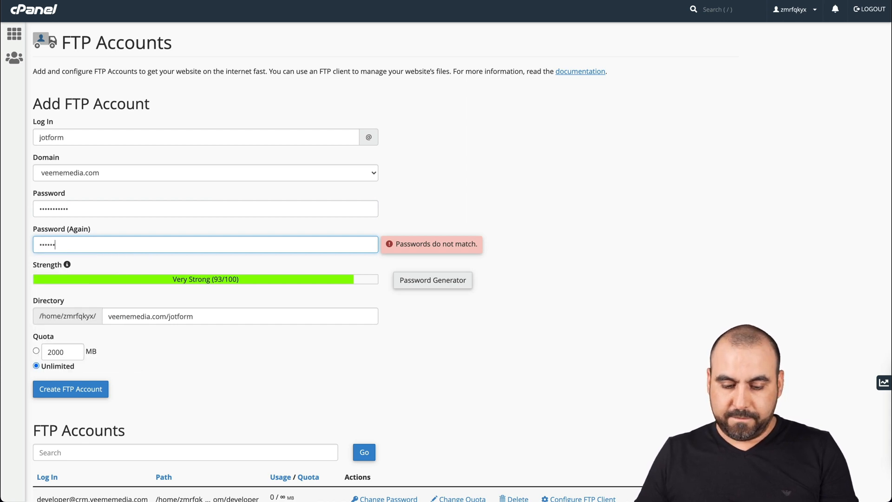
{"action": "left_click", "coordinate": [71, 389]}
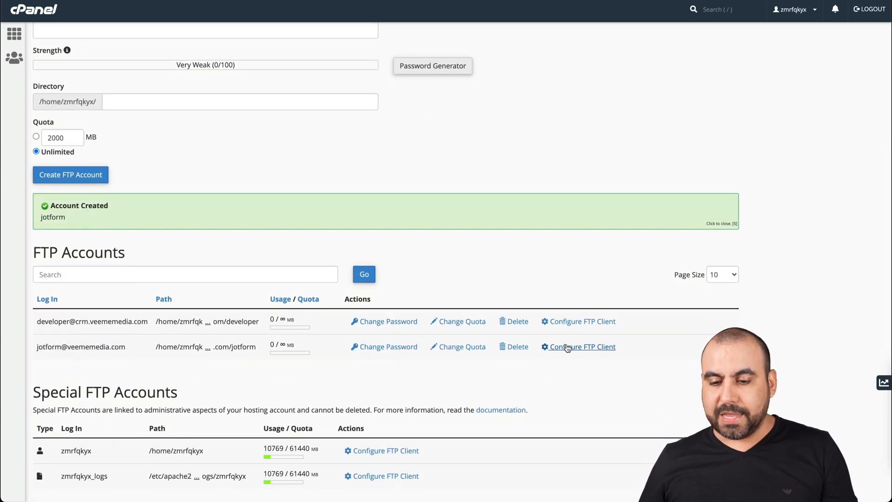
Step: Show the jotform account's FTP client settings and select the server address
{"action": "left_click", "coordinate": [582, 347]}
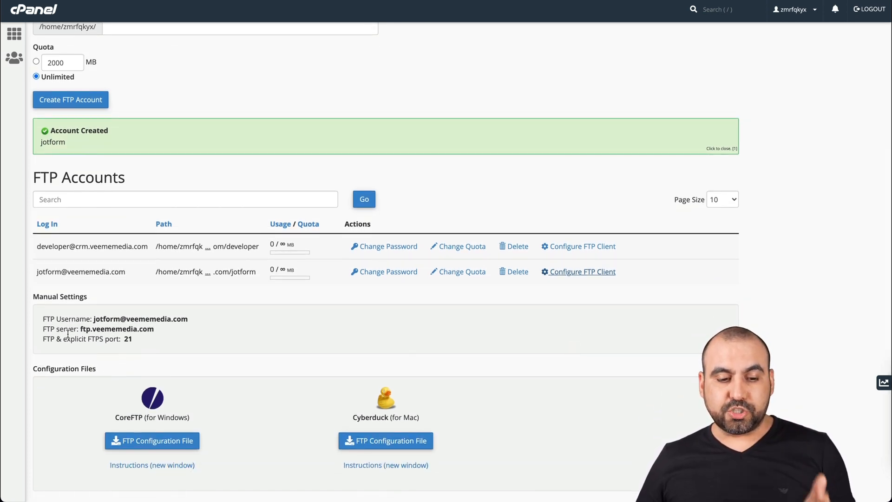
{"action": "left_click", "coordinate": [722, 149]}
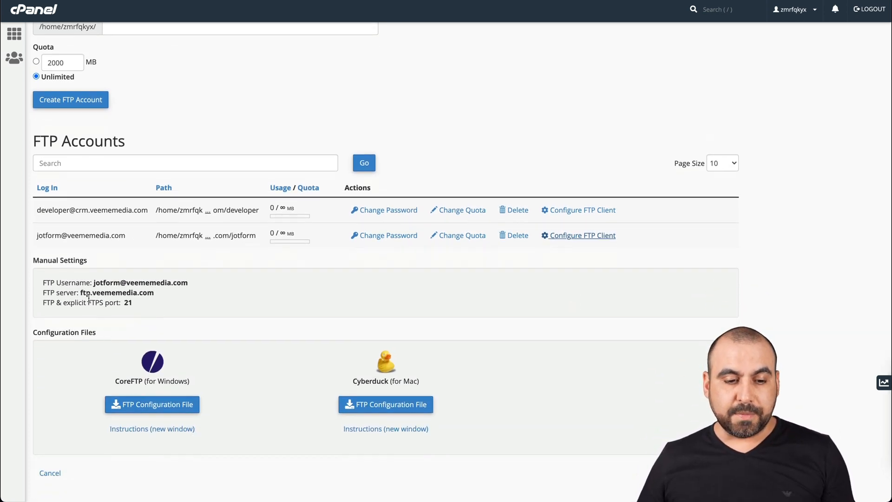
{"action": "double_click", "coordinate": [140, 283]}
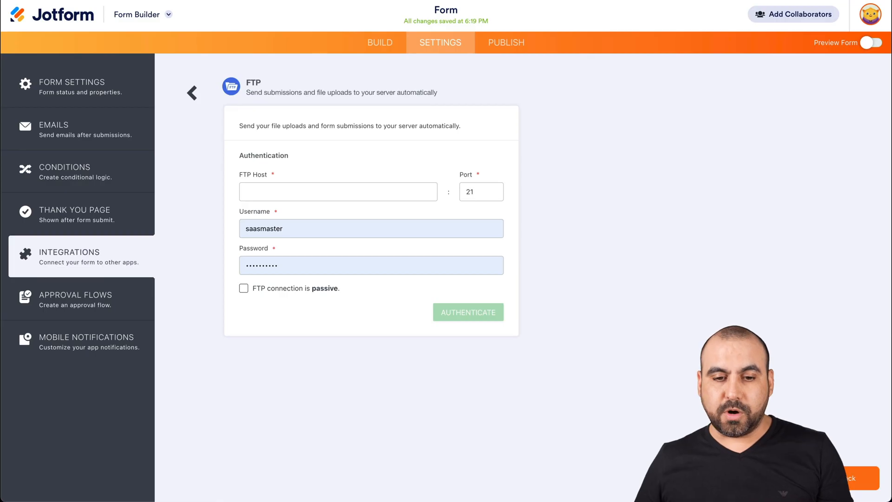
Step: Focus Jotform's FTP Username field and dismiss the saved login suggestions
{"action": "left_click", "coordinate": [371, 229]}
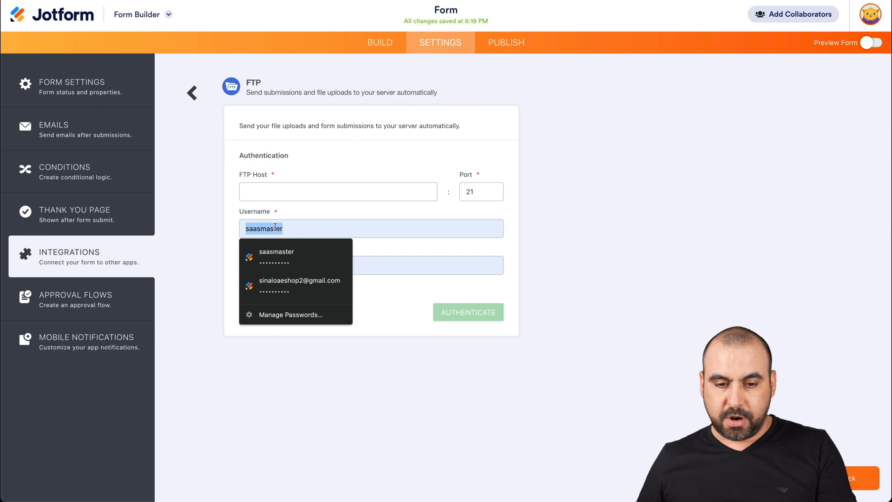
{"action": "left_click", "coordinate": [373, 265]}
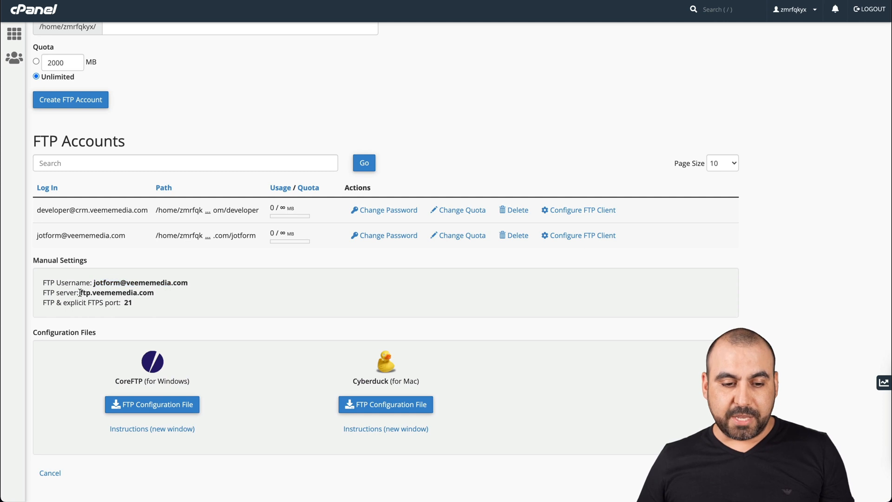
Step: Copy the FTP server address 67.222.150.62 and return to Jotform's FTP settings
{"action": "double_click", "coordinate": [116, 293]}
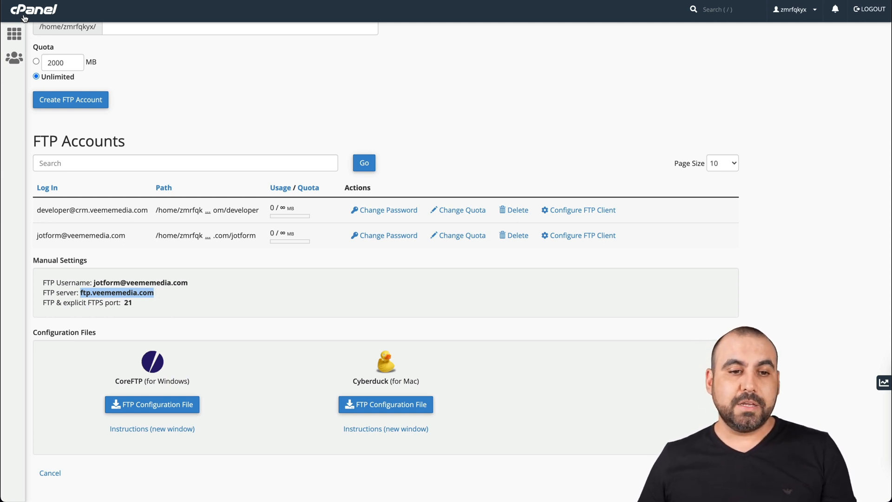
{"action": "left_click", "coordinate": [27, 11]}
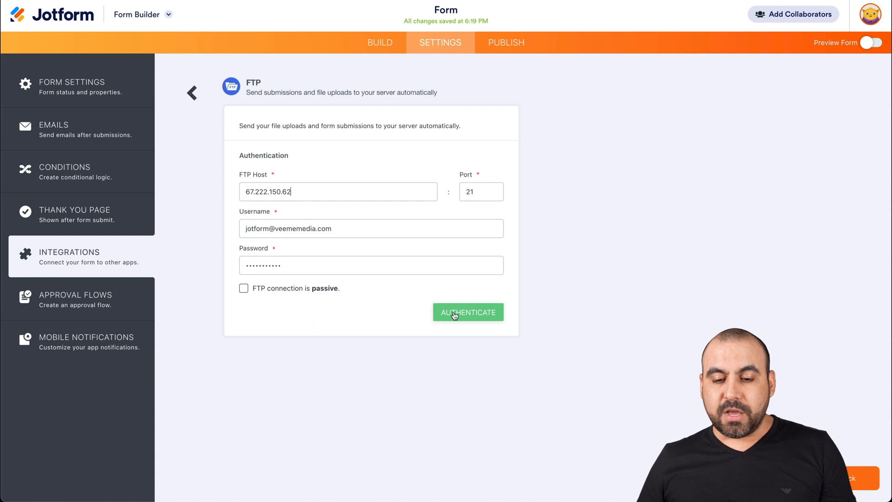
Step: Sign in to the FTP server and choose /jotform as the upload folder
{"action": "left_click", "coordinate": [468, 312]}
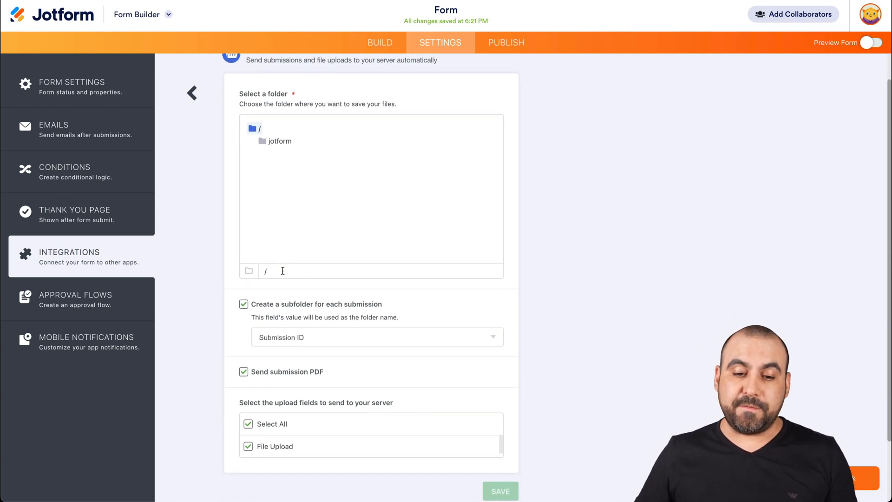
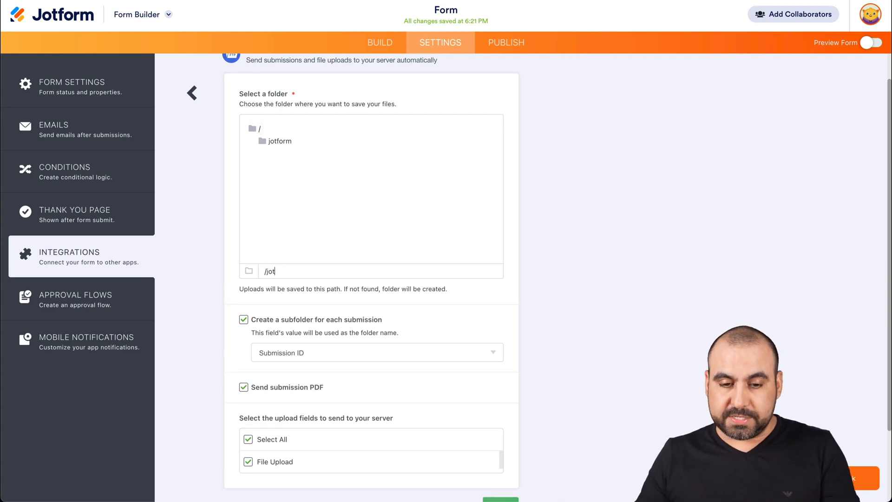
{"action": "left_click", "coordinate": [279, 141]}
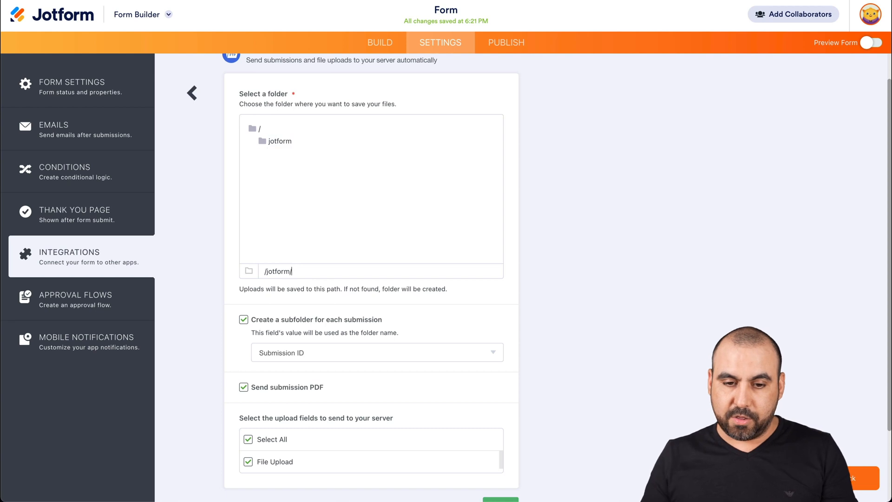
{"action": "left_click", "coordinate": [274, 141]}
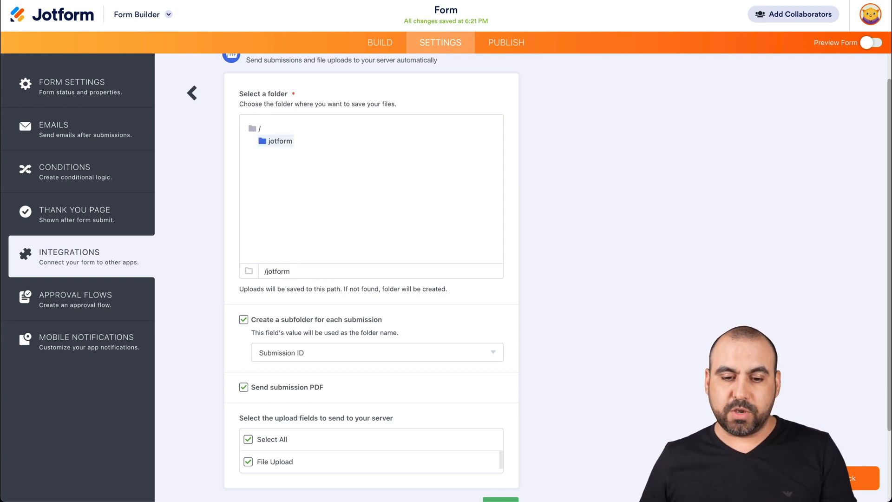
{"action": "scroll", "scroll_direction": "down", "scroll_amount": 3}
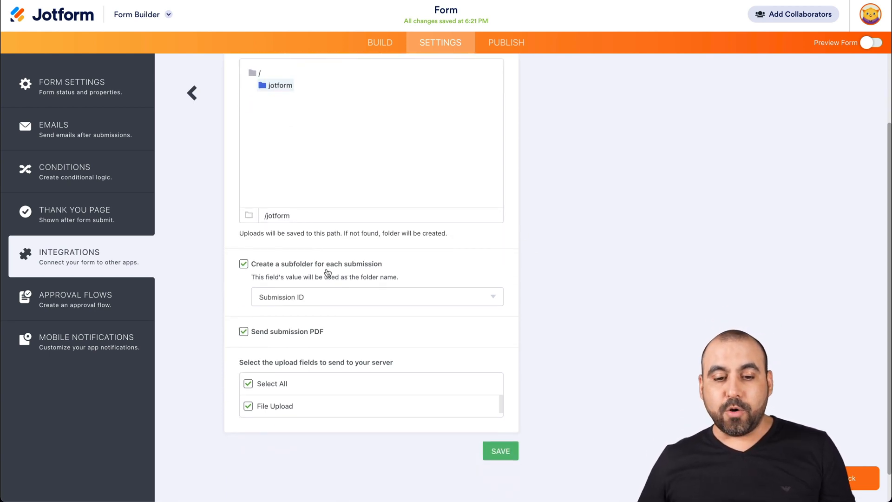
{"action": "mouse_move", "coordinate": [395, 275]}
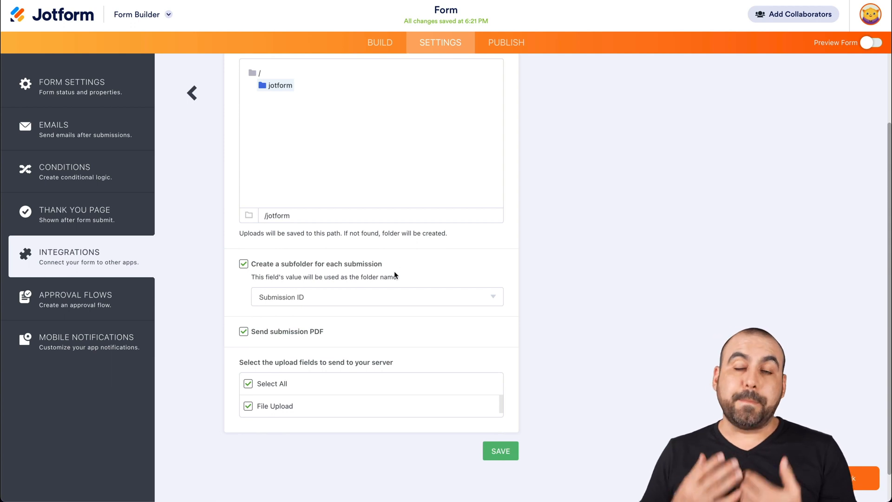
{"action": "mouse_move", "coordinate": [387, 282]}
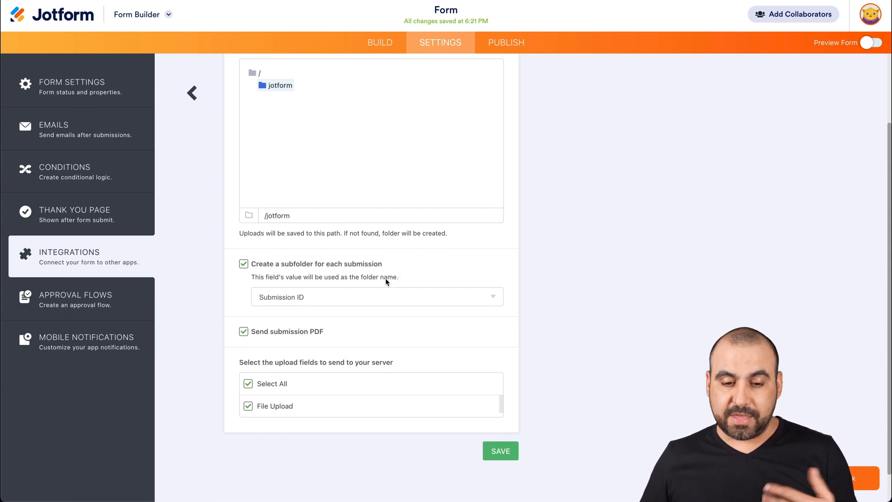
{"action": "left_click", "coordinate": [377, 297]}
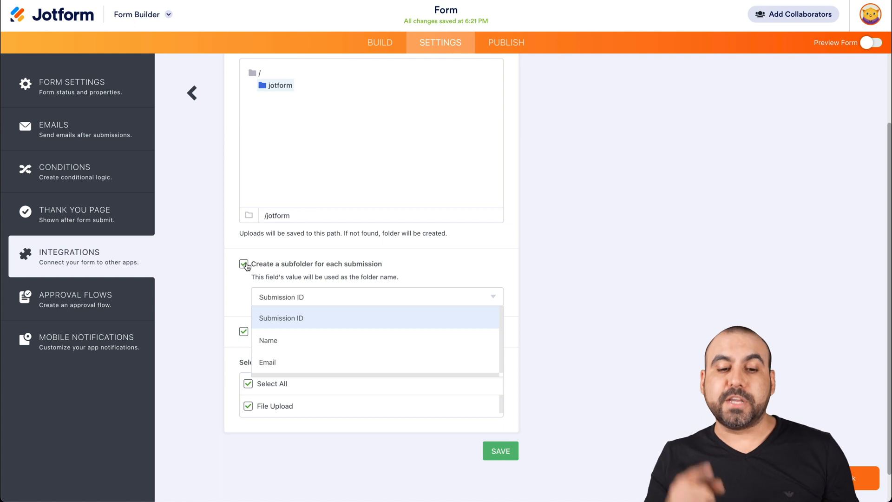
{"action": "mouse_move", "coordinate": [264, 272]}
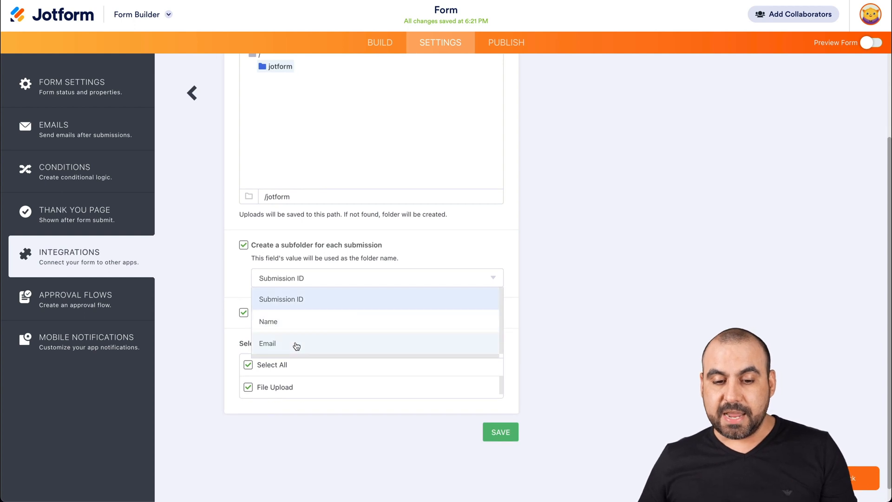
{"action": "mouse_move", "coordinate": [324, 321]}
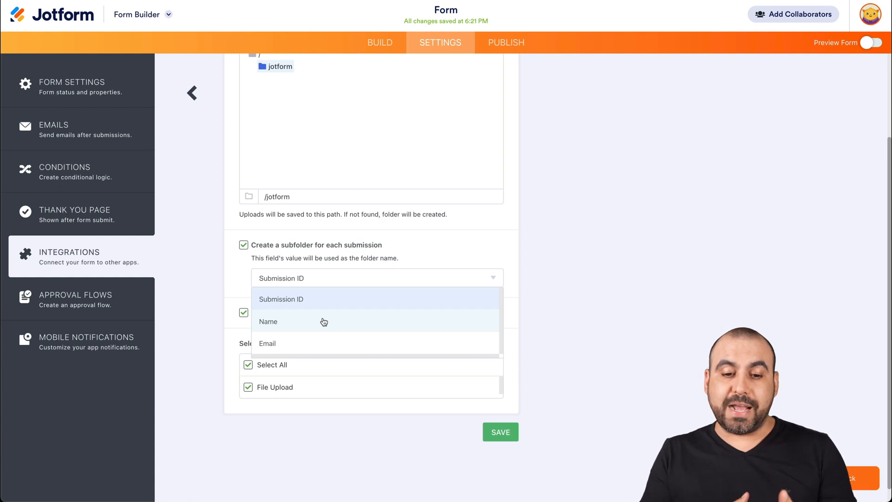
{"action": "mouse_move", "coordinate": [322, 327]}
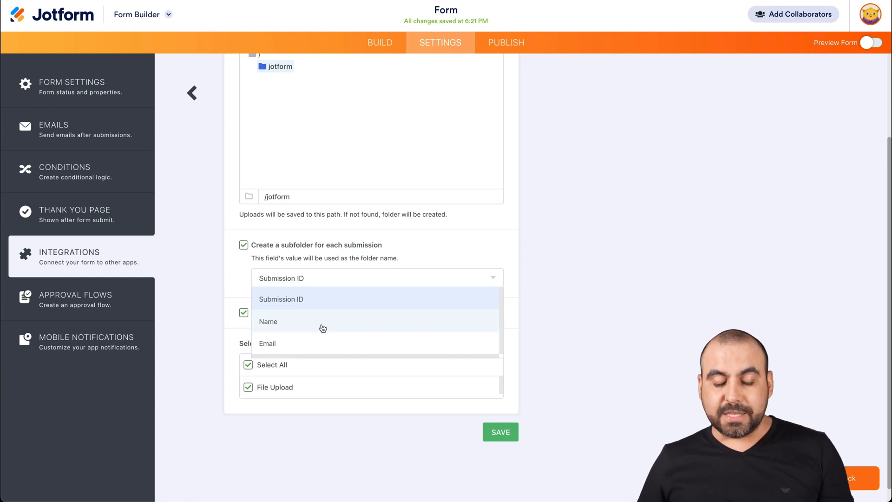
{"action": "mouse_move", "coordinate": [324, 342]}
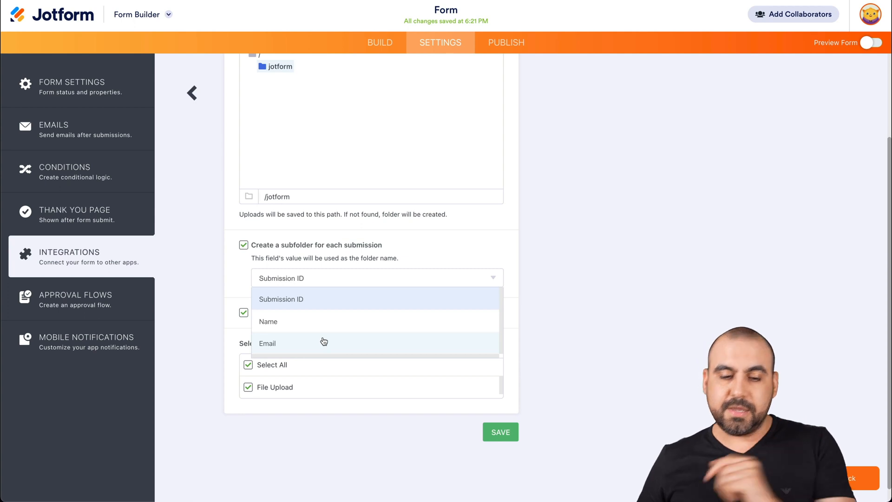
Step: Name subfolders by Email, keep File Upload included, and save the FTP integration
{"action": "left_click", "coordinate": [267, 344]}
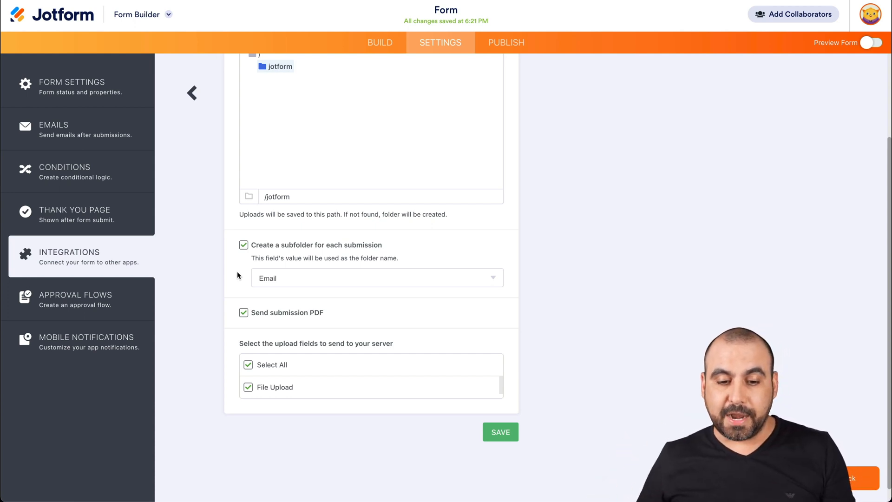
{"action": "mouse_move", "coordinate": [319, 319]}
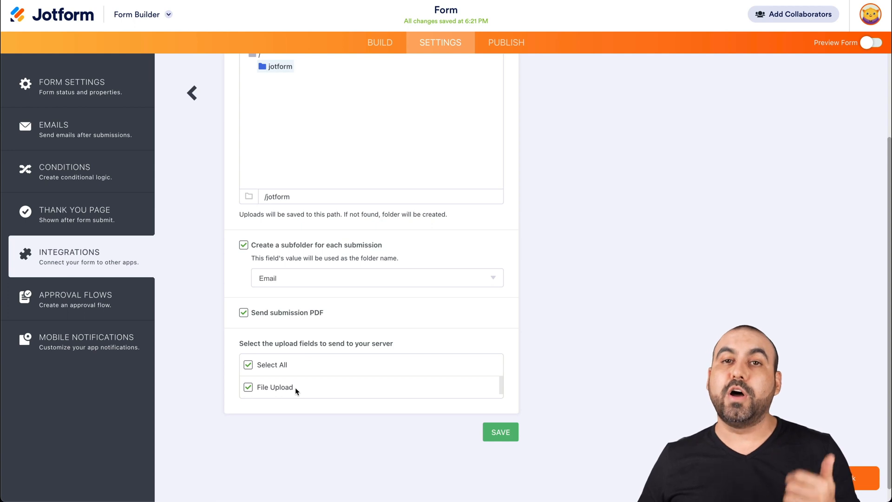
{"action": "mouse_move", "coordinate": [328, 376]}
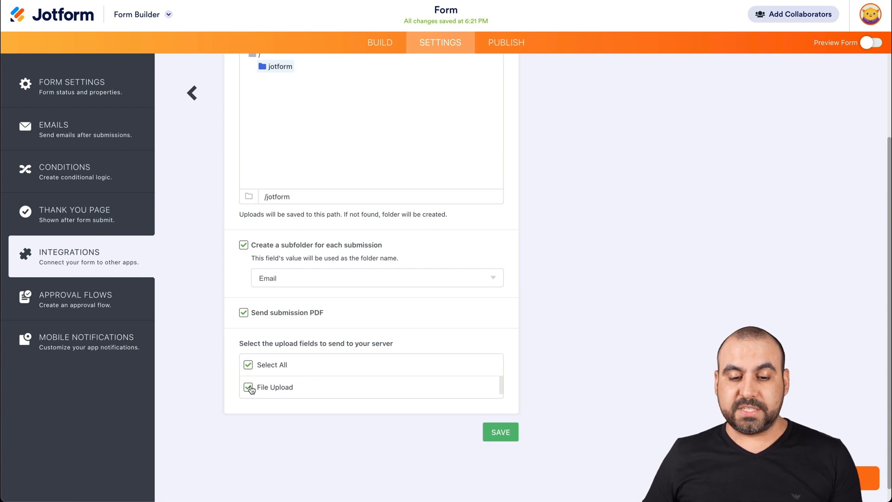
{"action": "left_click", "coordinate": [248, 388]}
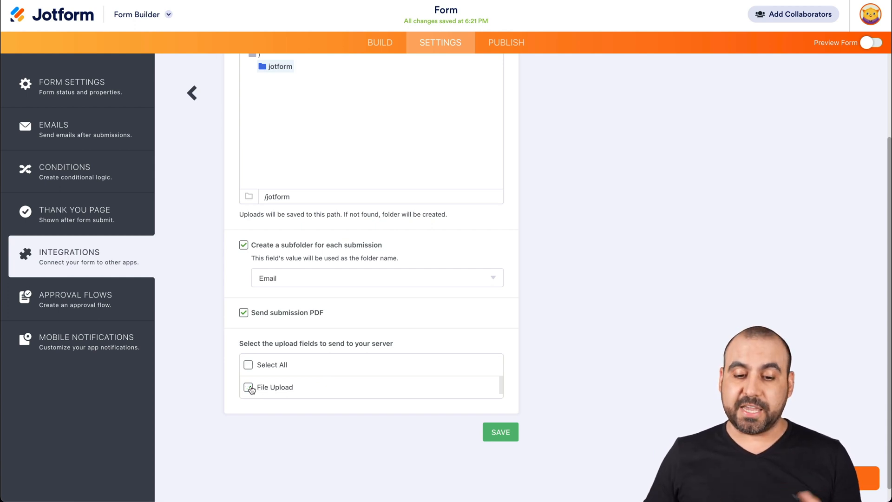
{"action": "left_click", "coordinate": [248, 387]}
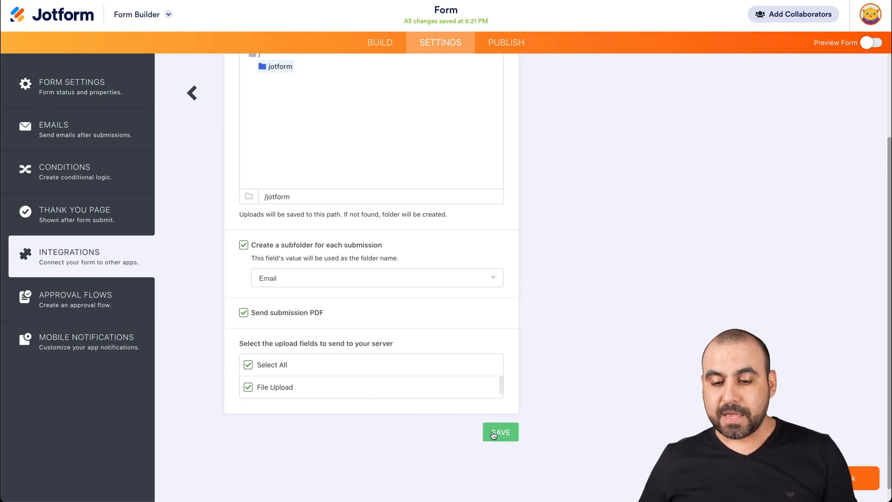
{"action": "left_click", "coordinate": [501, 432]}
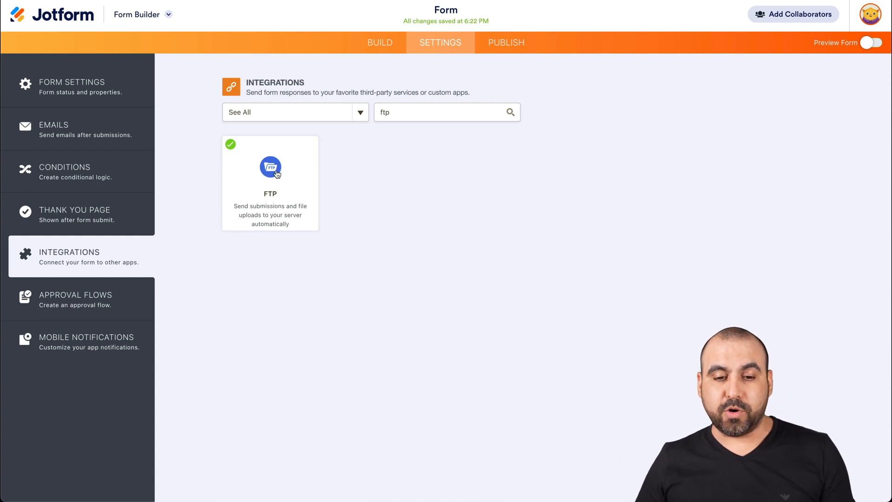
{"action": "left_click", "coordinate": [270, 168]}
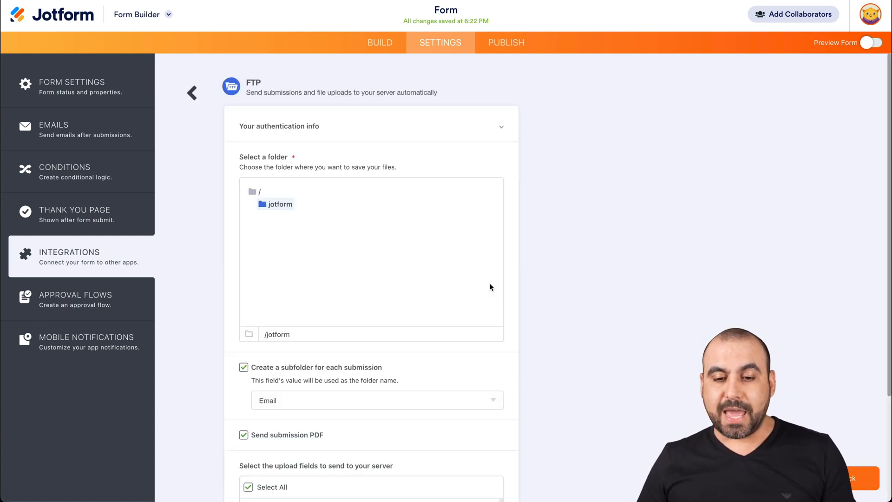
{"action": "scroll", "scroll_direction": "down", "scroll_amount": 3}
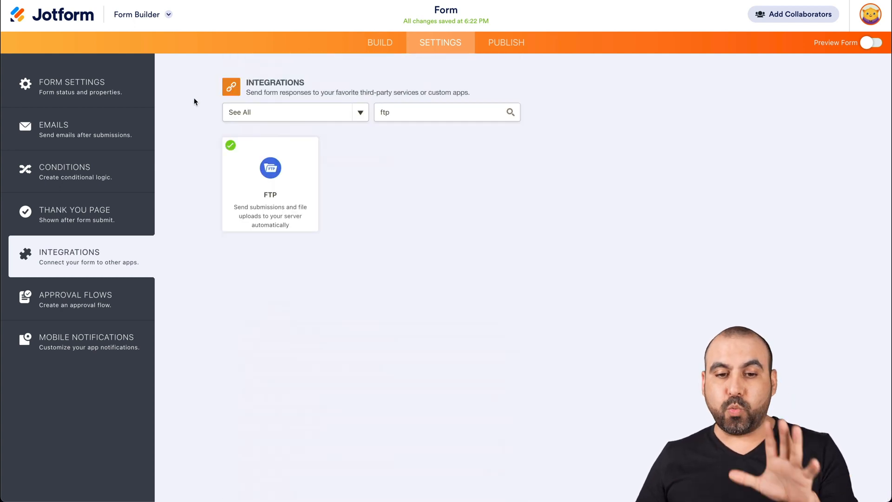
{"action": "mouse_move", "coordinate": [511, 45]}
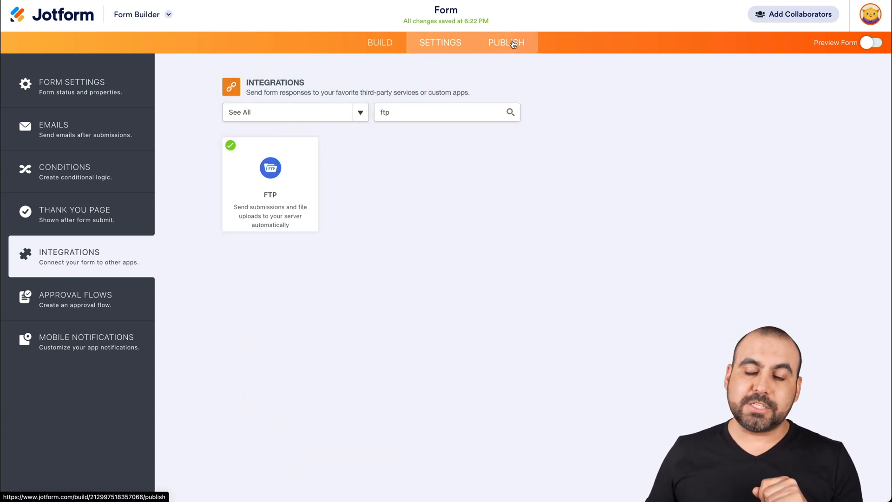
Step: Open the published form's direct link in a new tab from the Publish section
{"action": "left_click", "coordinate": [506, 42]}
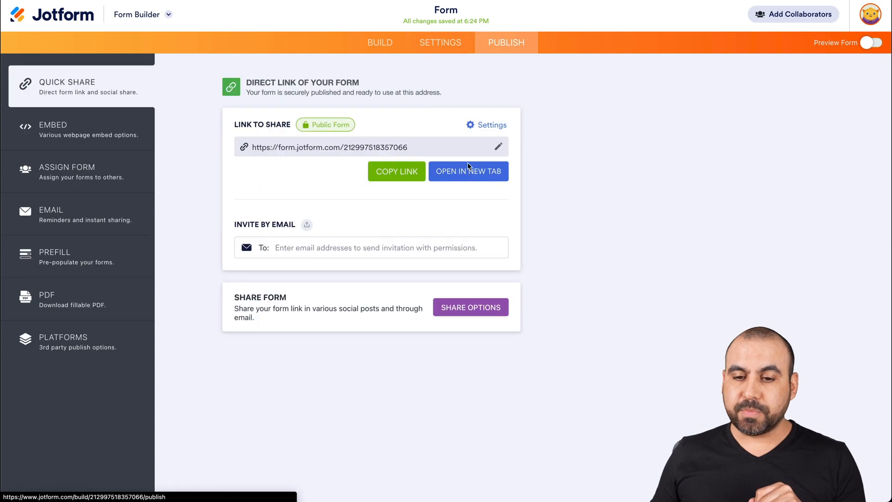
{"action": "left_click", "coordinate": [468, 171]}
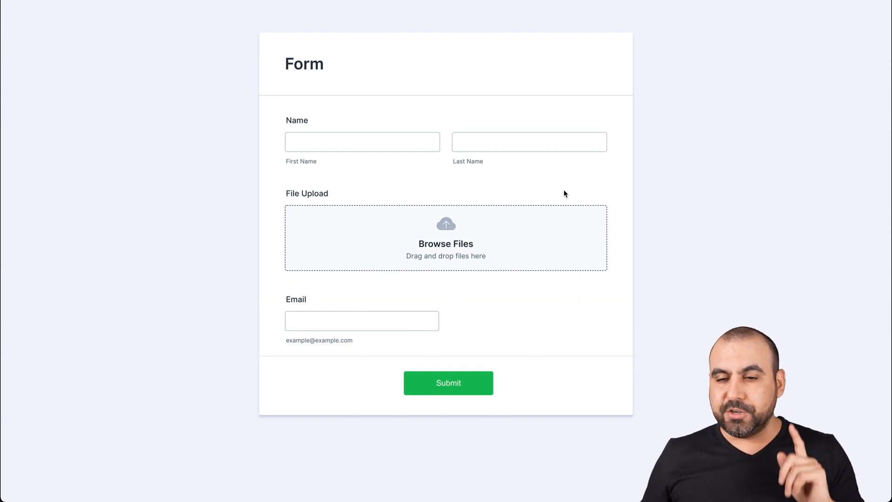
{"action": "mouse_move", "coordinate": [694, 65]}
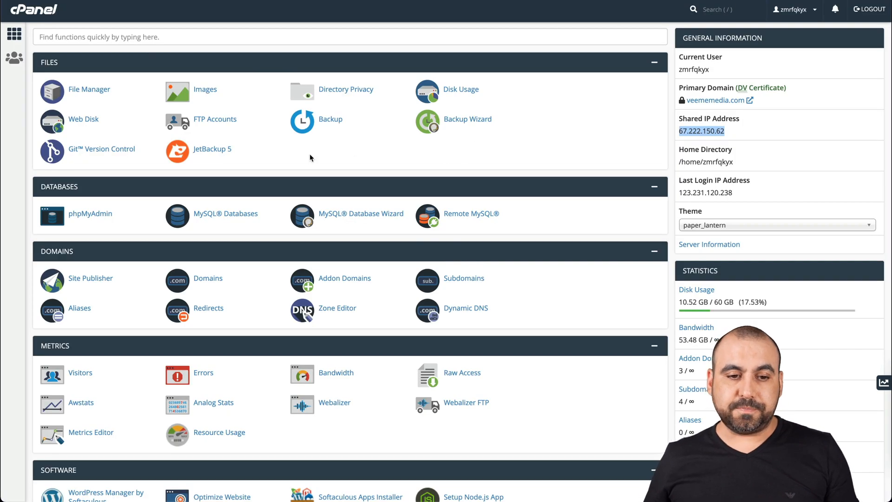
{"action": "mouse_move", "coordinate": [85, 96]}
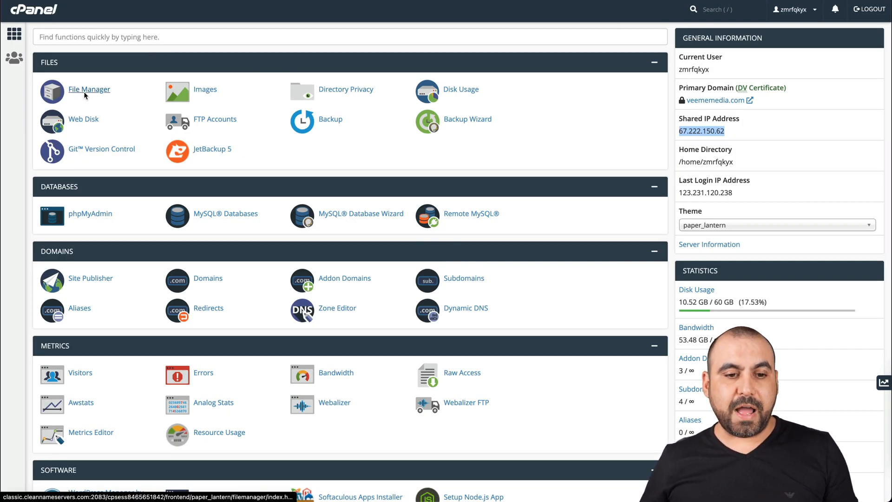
Step: Browse cPanel File Manager into jotform/jotform, which holds only README.txt
{"action": "left_click", "coordinate": [89, 89]}
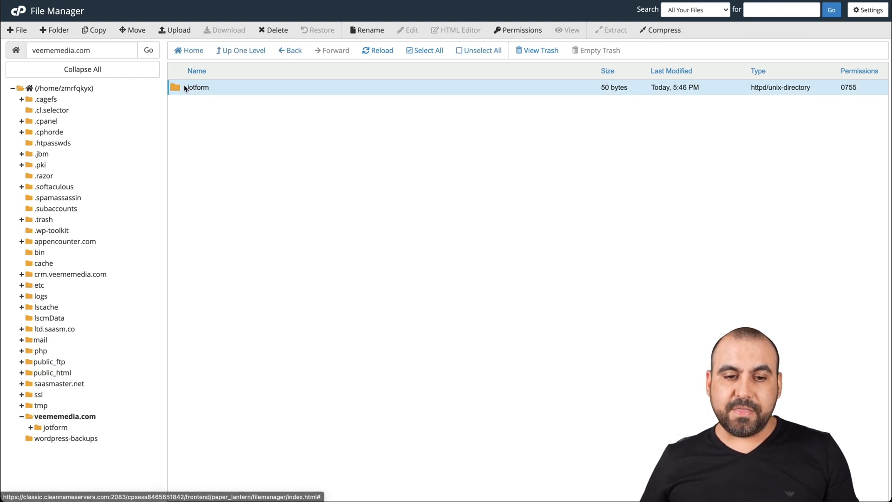
{"action": "double_click", "coordinate": [194, 87]}
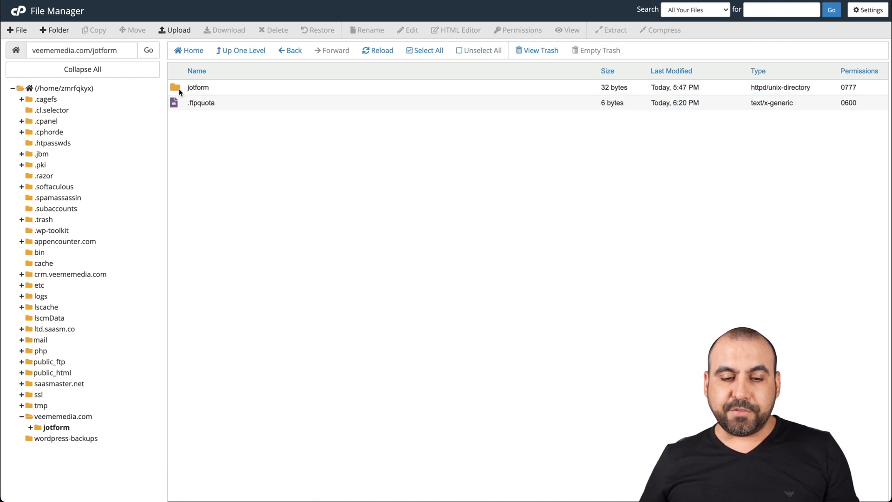
{"action": "double_click", "coordinate": [197, 88]}
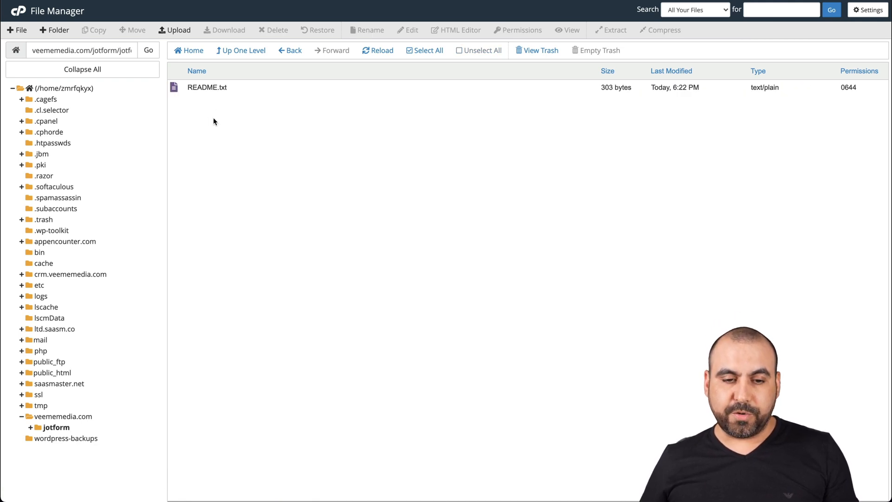
{"action": "mouse_move", "coordinate": [230, 126]}
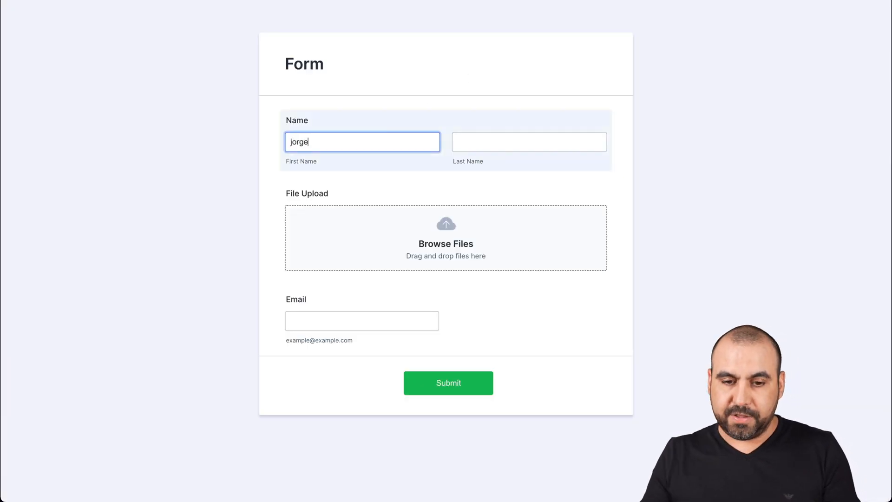
Step: Enter last name 'aguilar' and attach the 22.png image from the Desktop
{"action": "type", "text": "aguilar"}
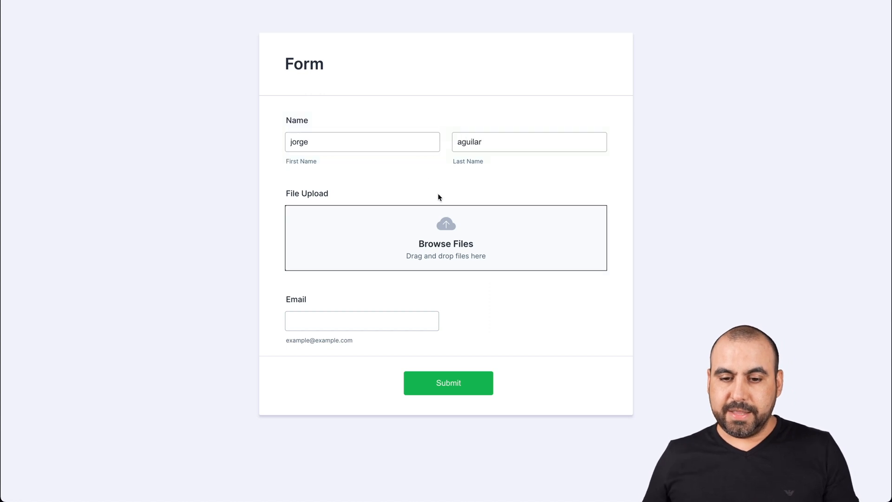
{"action": "left_click", "coordinate": [445, 243]}
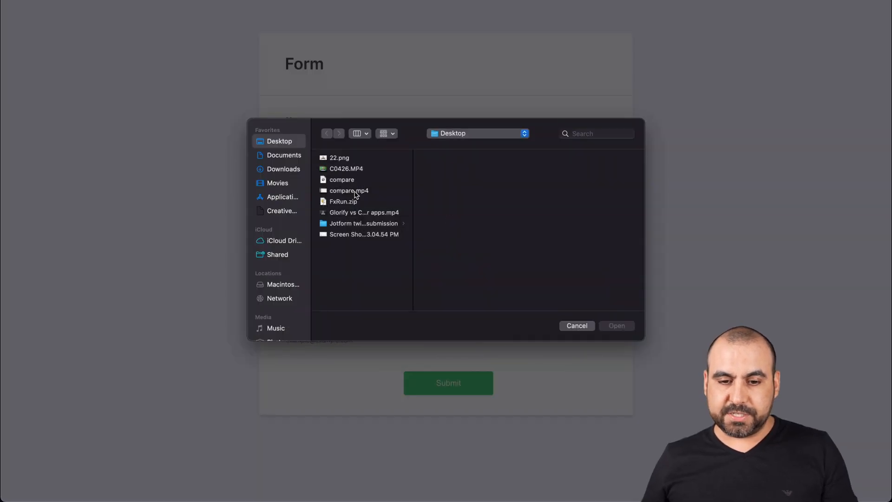
{"action": "left_click", "coordinate": [340, 157]}
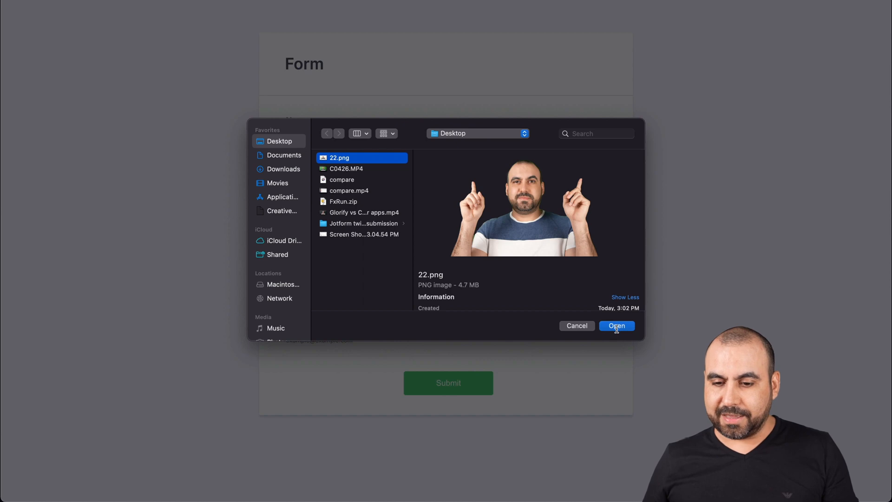
{"action": "left_click", "coordinate": [618, 325]}
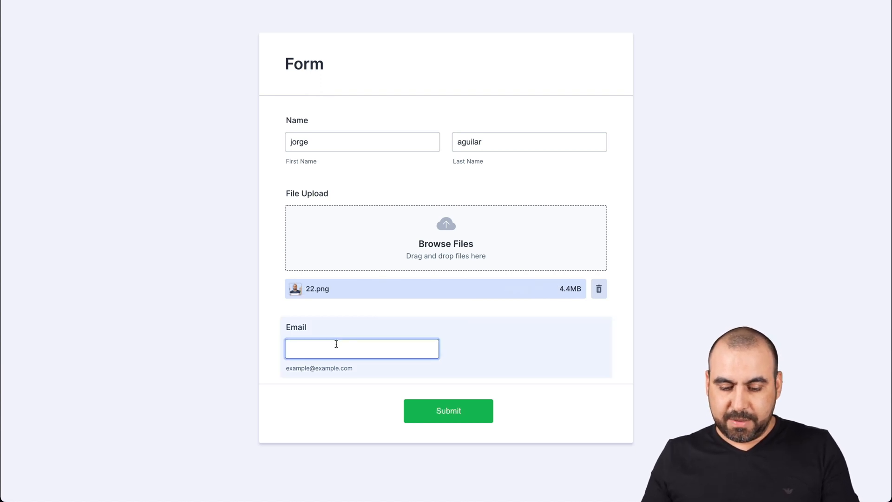
{"action": "type", "text": "test@test."}
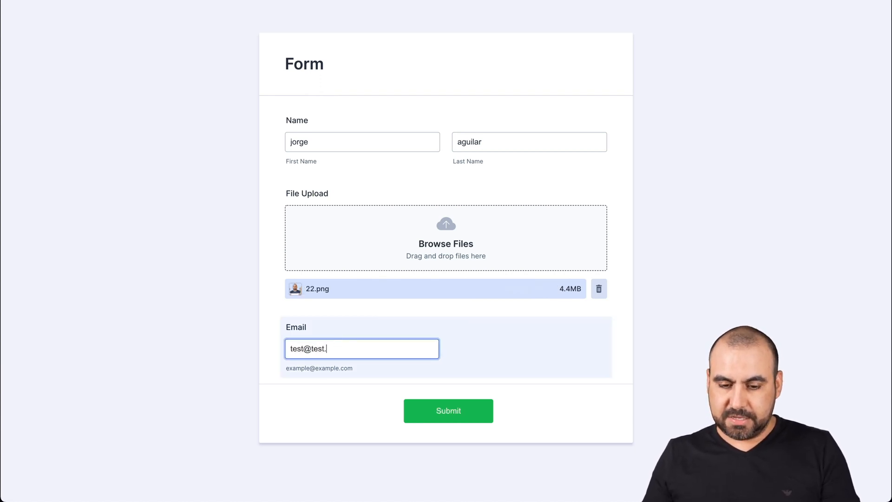
{"action": "type", "text": "com"}
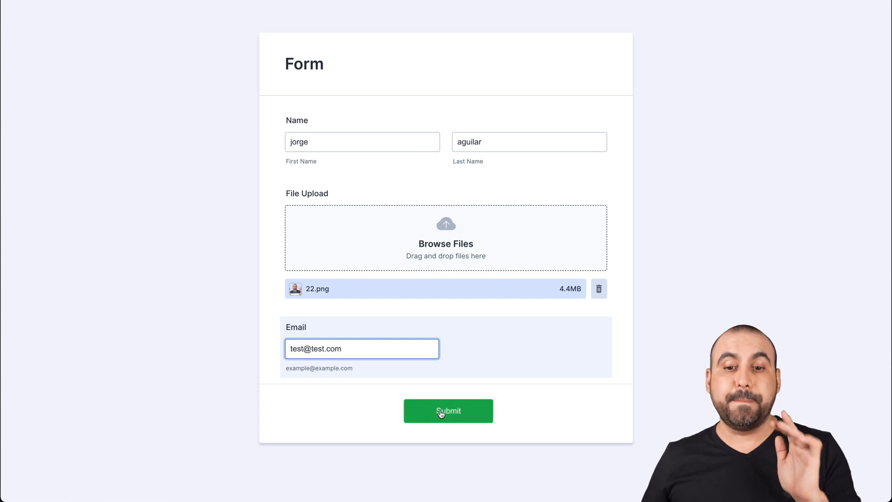
{"action": "left_click", "coordinate": [449, 411]}
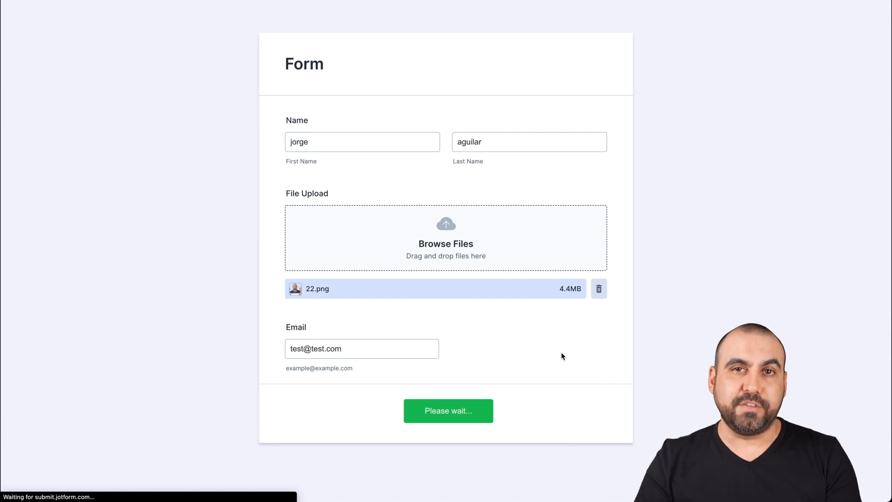
{"action": "left_click", "coordinate": [448, 411]}
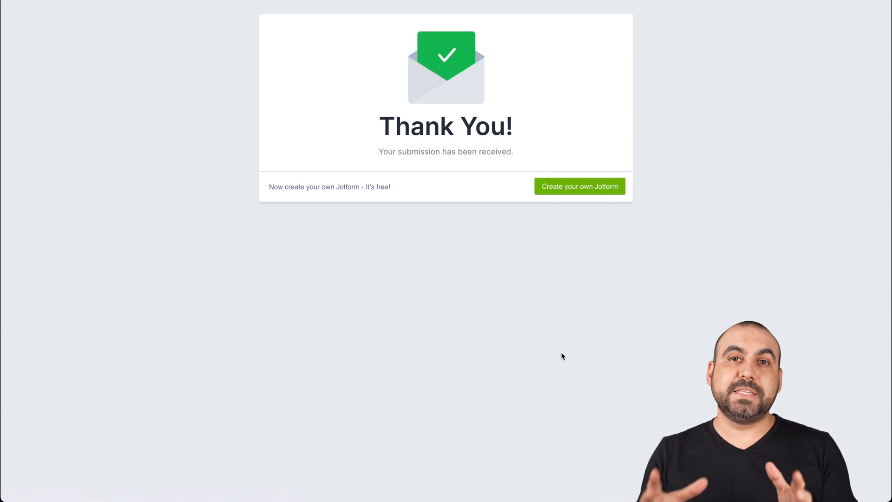
{"action": "mouse_move", "coordinate": [620, 292]}
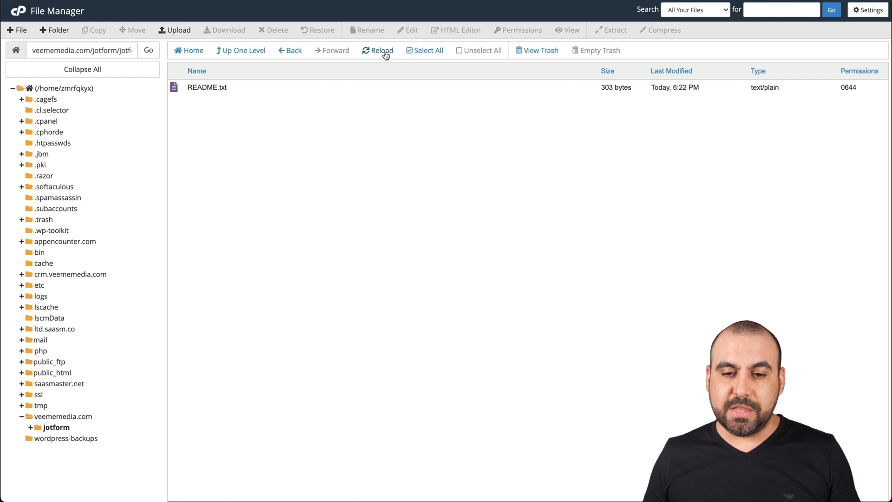
{"action": "left_click", "coordinate": [382, 50]}
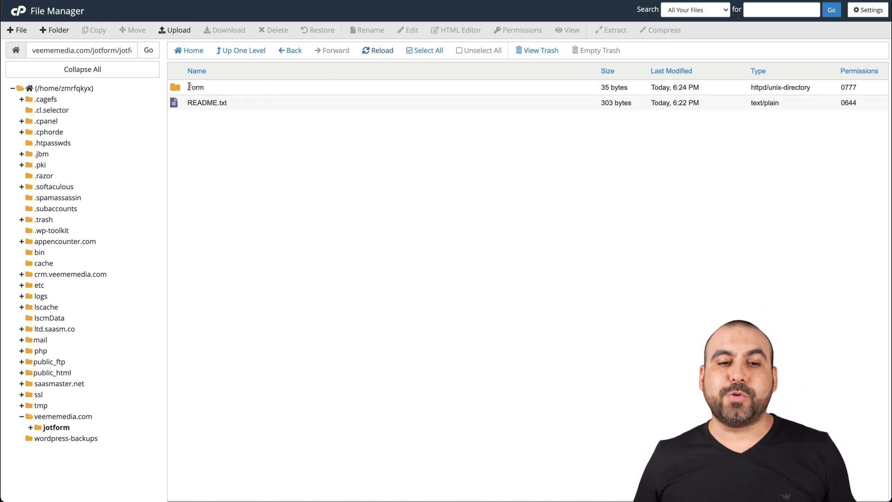
{"action": "left_click", "coordinate": [195, 87]}
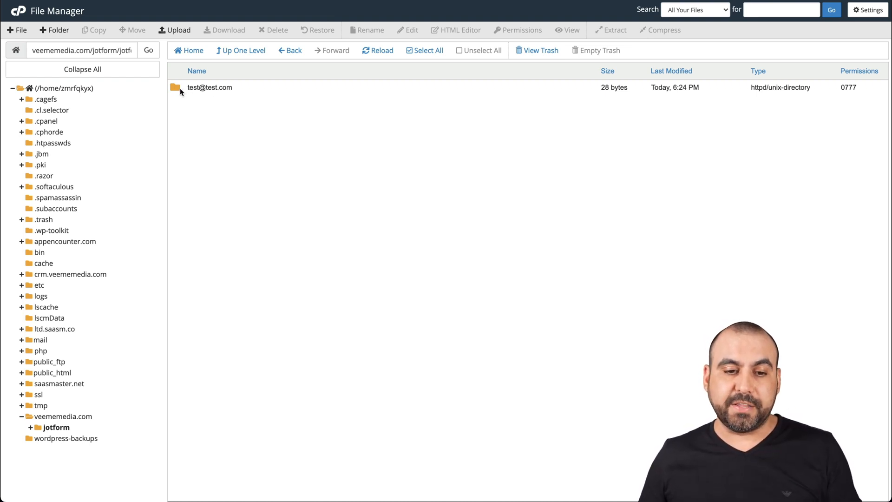
{"action": "left_click", "coordinate": [209, 87]}
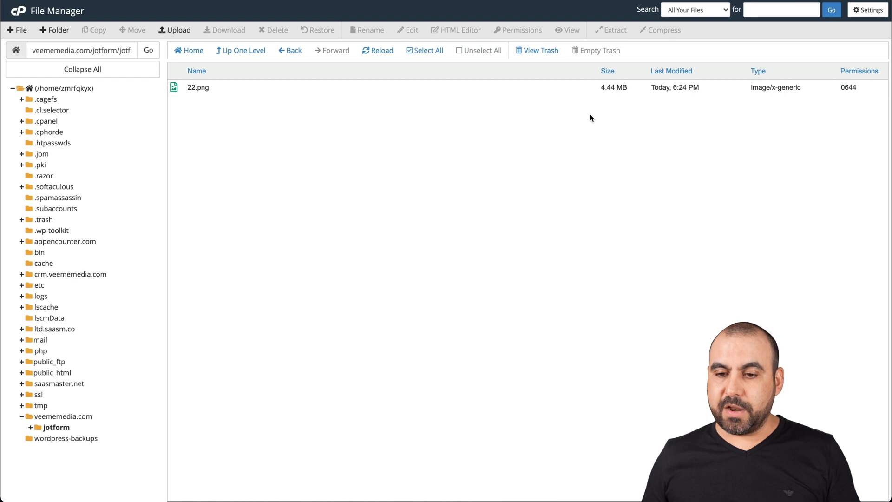
{"action": "mouse_move", "coordinate": [345, 113]}
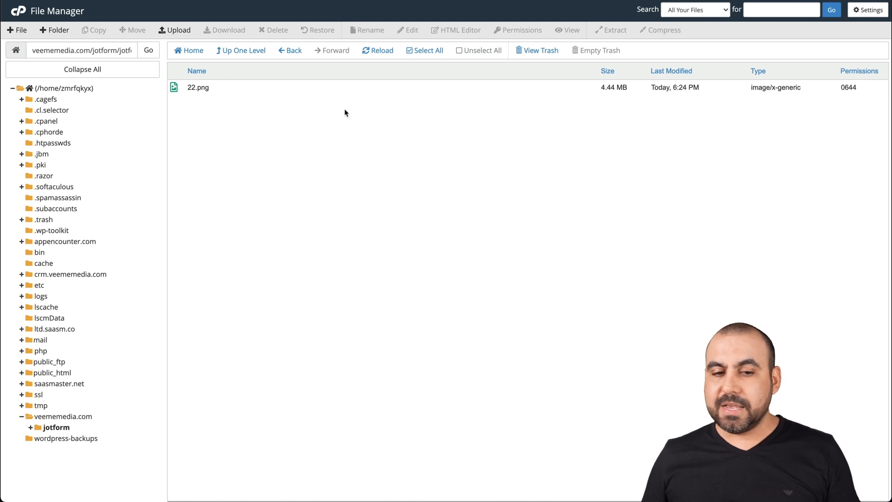
{"action": "left_click", "coordinate": [198, 88]}
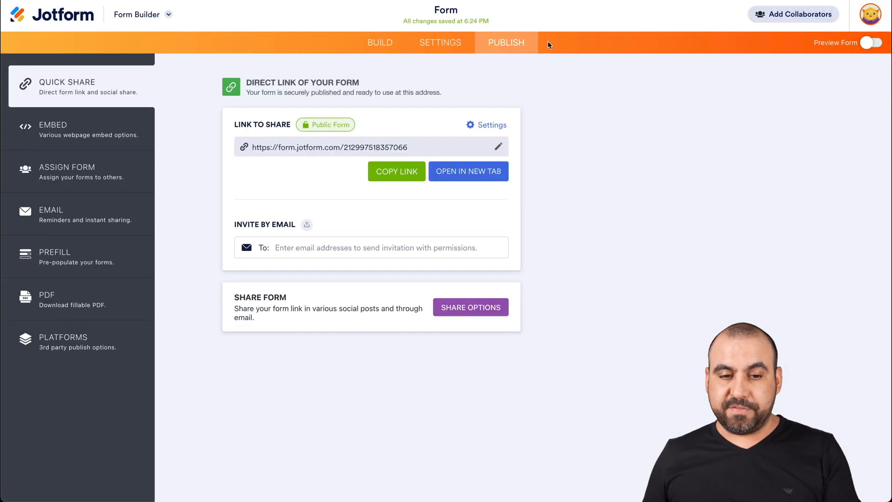
Step: Edit the FTP integration and switch the subfolder naming field from Email to Name
{"action": "left_click", "coordinate": [440, 43]}
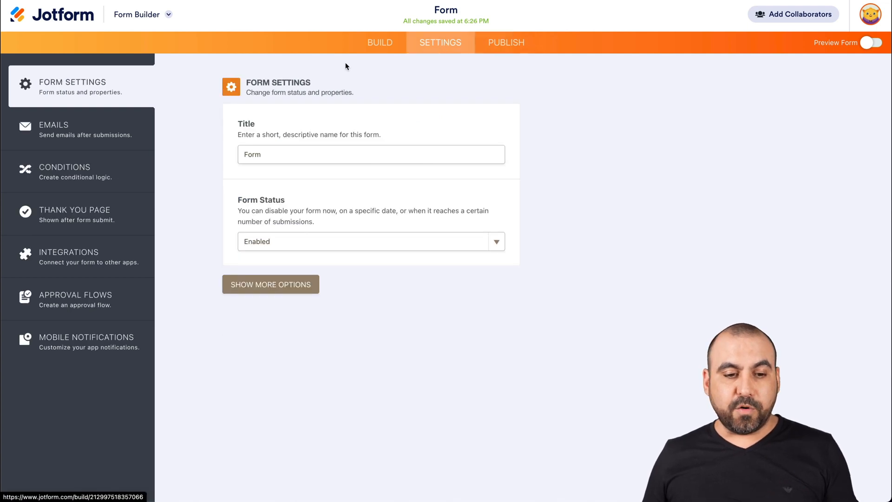
{"action": "left_click", "coordinate": [69, 256]}
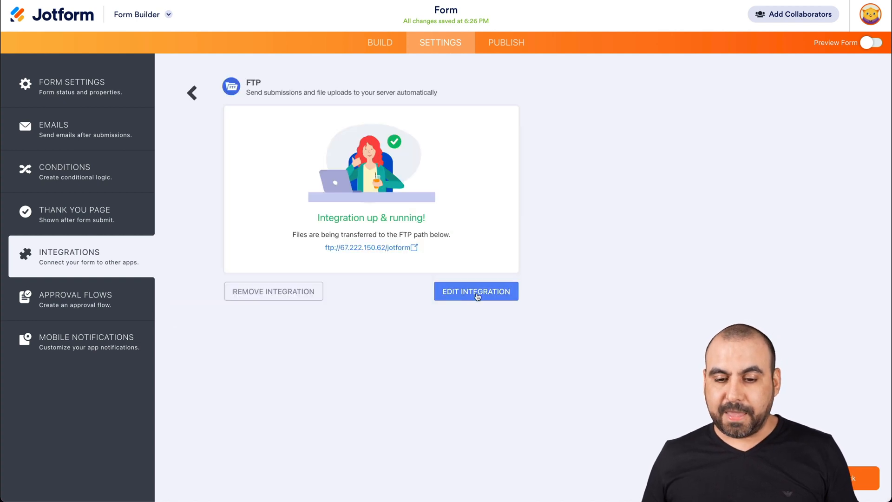
{"action": "left_click", "coordinate": [476, 291]}
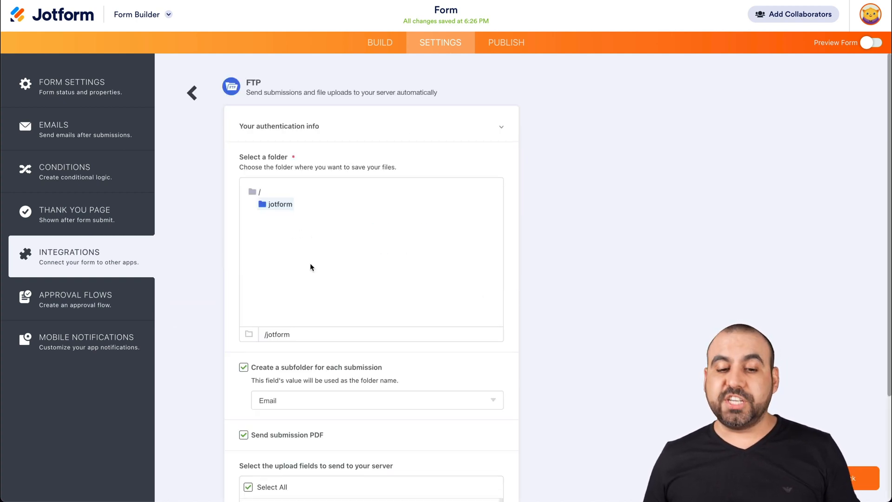
{"action": "scroll", "scroll_direction": "down", "scroll_amount": 3}
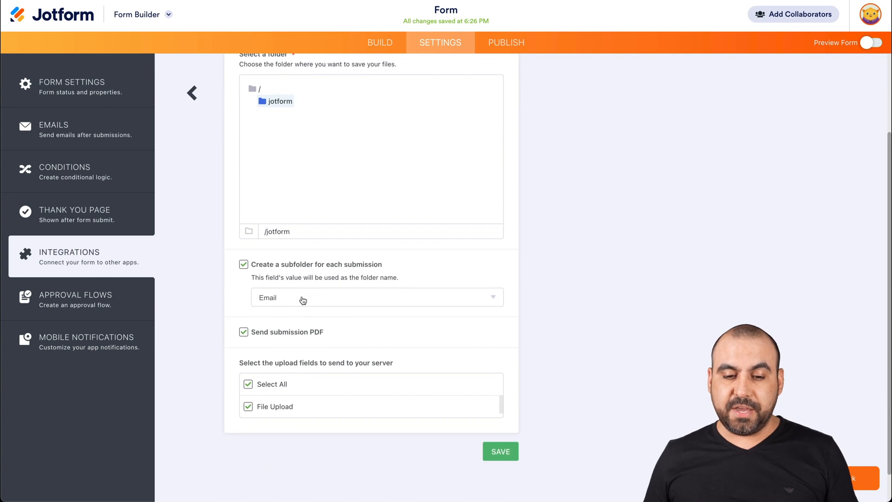
{"action": "left_click", "coordinate": [377, 297]}
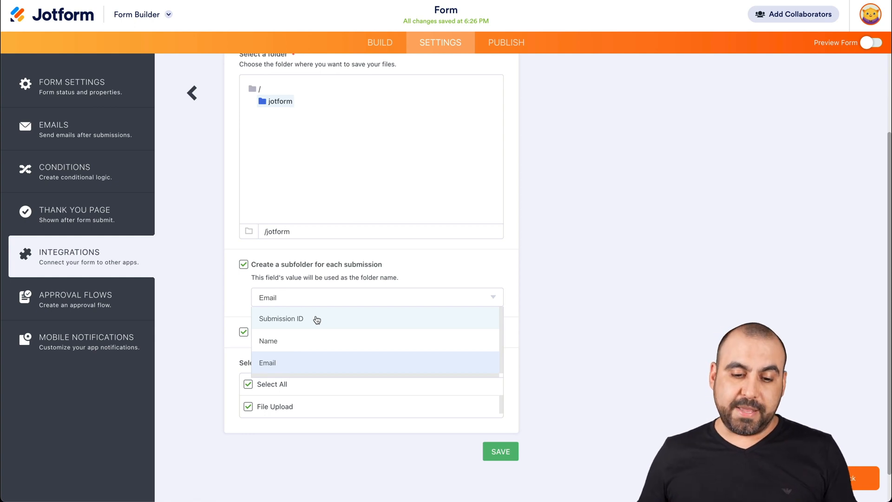
{"action": "left_click", "coordinate": [267, 342]}
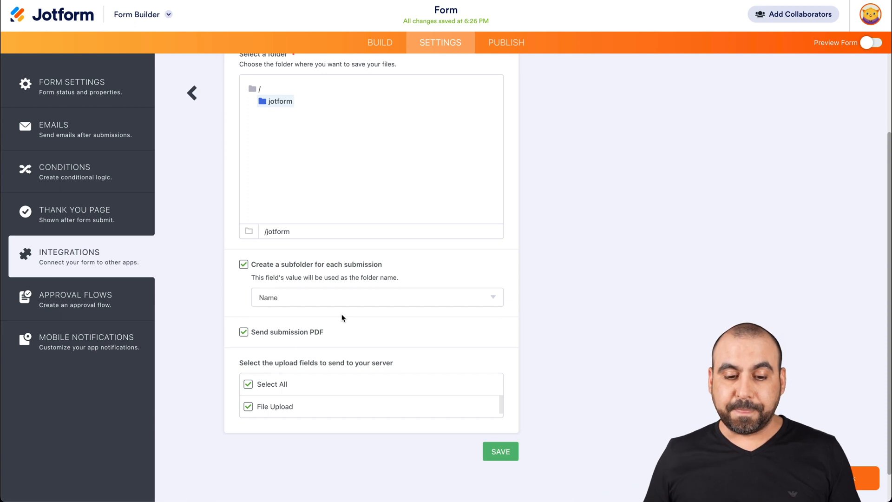
{"action": "mouse_move", "coordinate": [168, 231]}
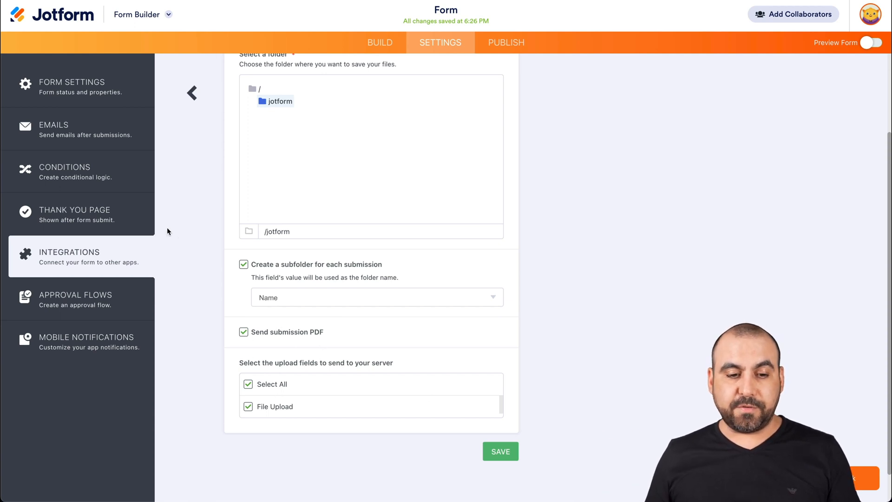
{"action": "mouse_move", "coordinate": [270, 453]}
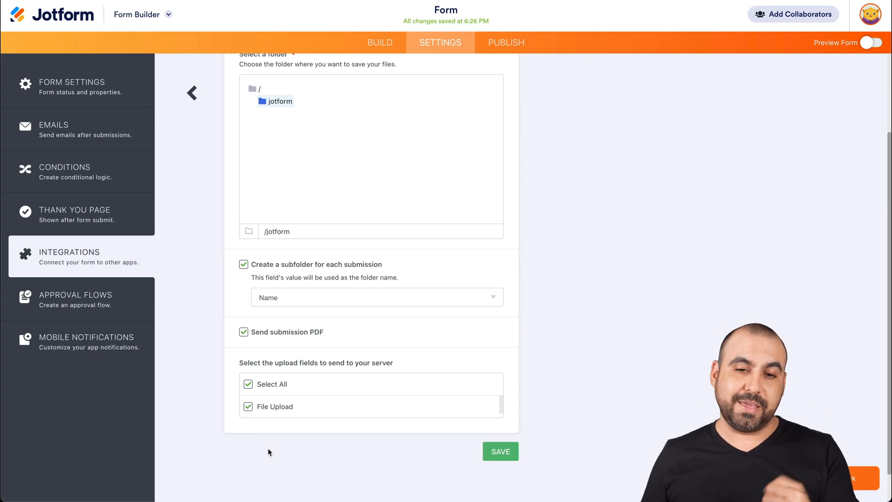
{"action": "mouse_move", "coordinate": [555, 251]}
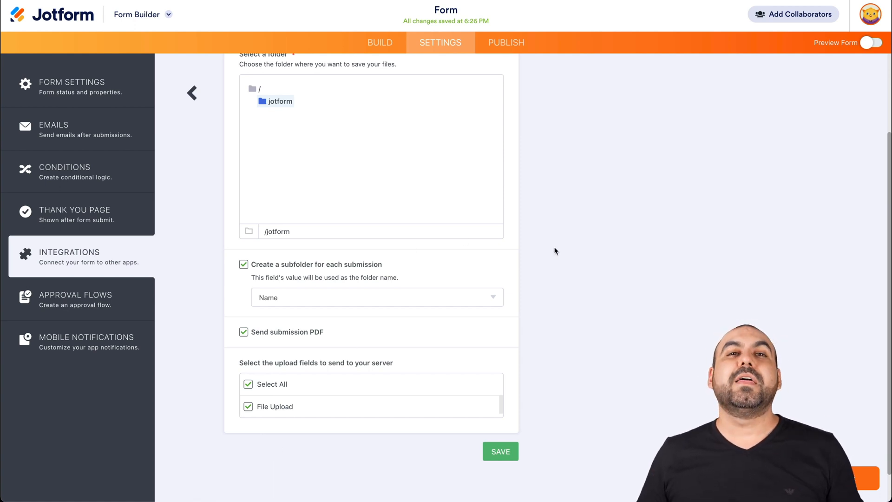